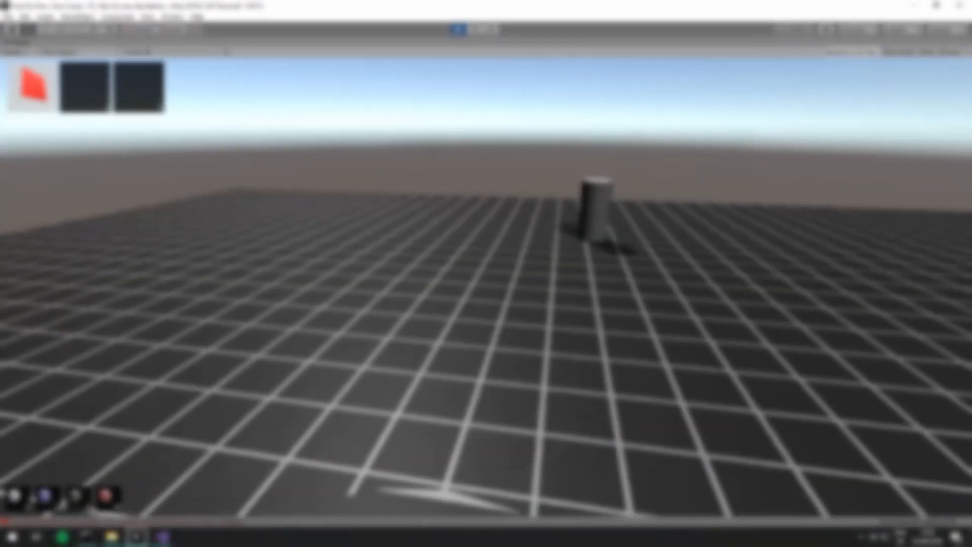
Stop the grey test level so the furnished bedroom scene loads in Unity.
click(457, 29)
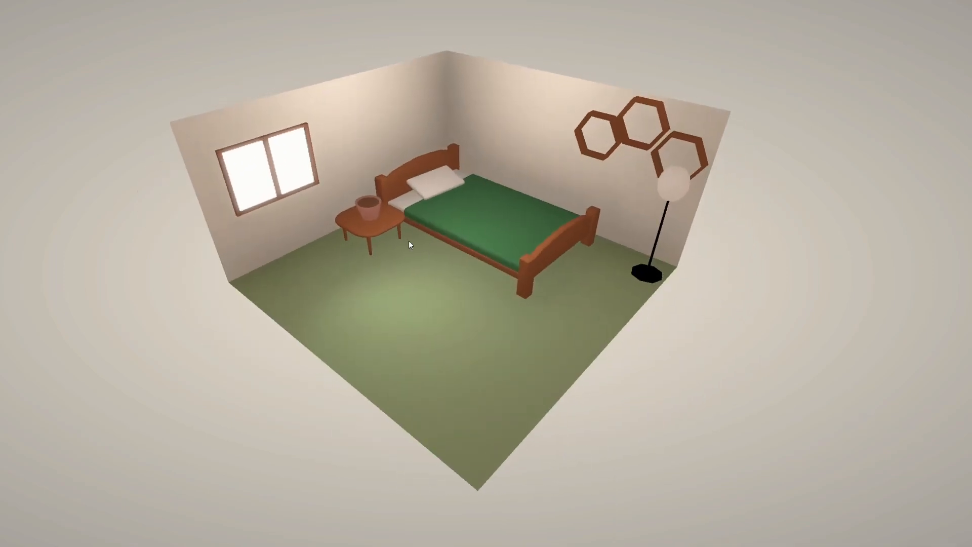
Inspect the potted aloe's sunlight, water and health gauges, then close the care panel.
drag(369, 200, 429, 277)
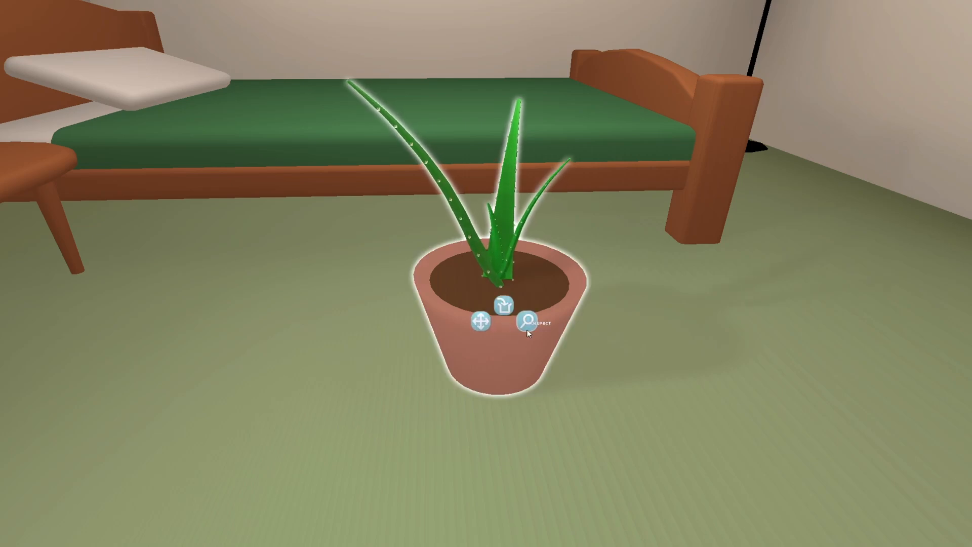
click(530, 325)
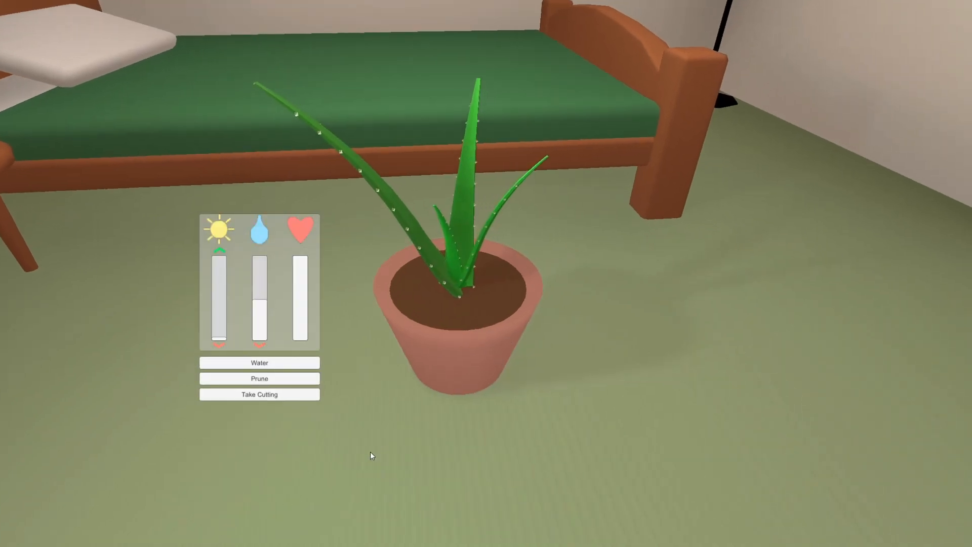
click(261, 378)
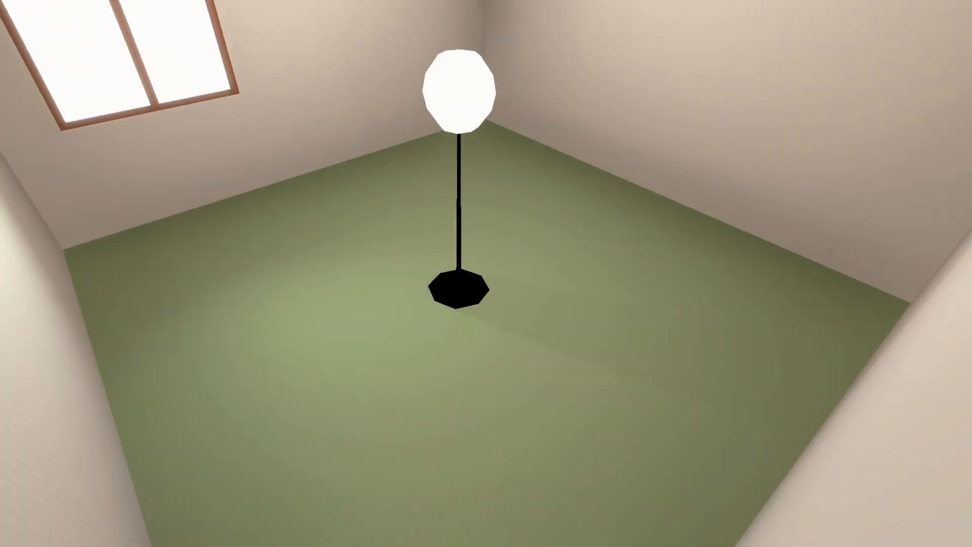
Select the pot holding the young aloe cutting to view its single sprouting leaf.
click(460, 292)
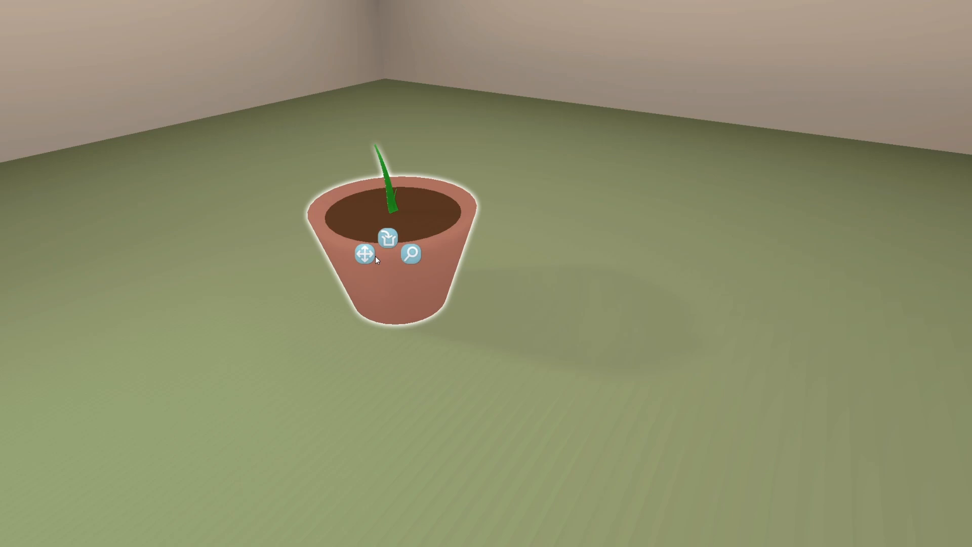
click(411, 256)
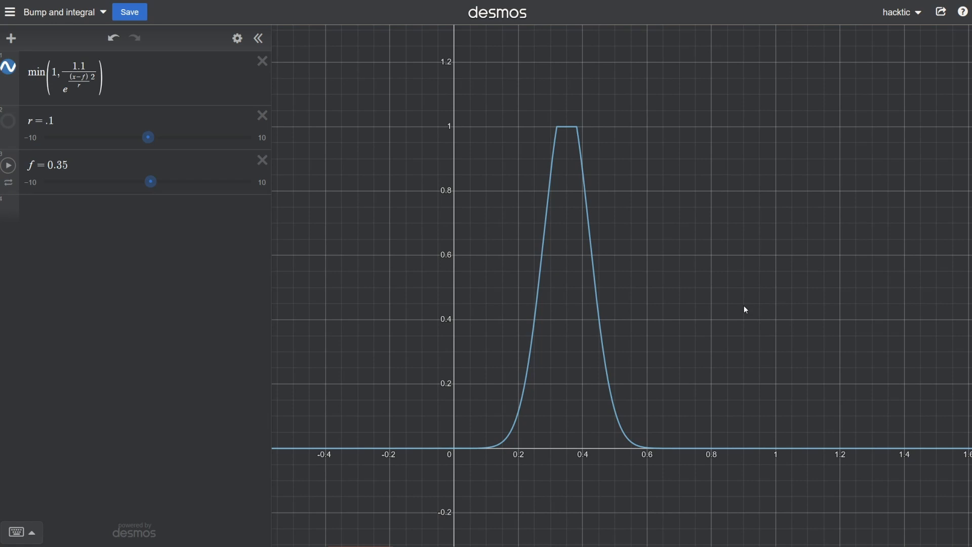
mouse_move(556, 131)
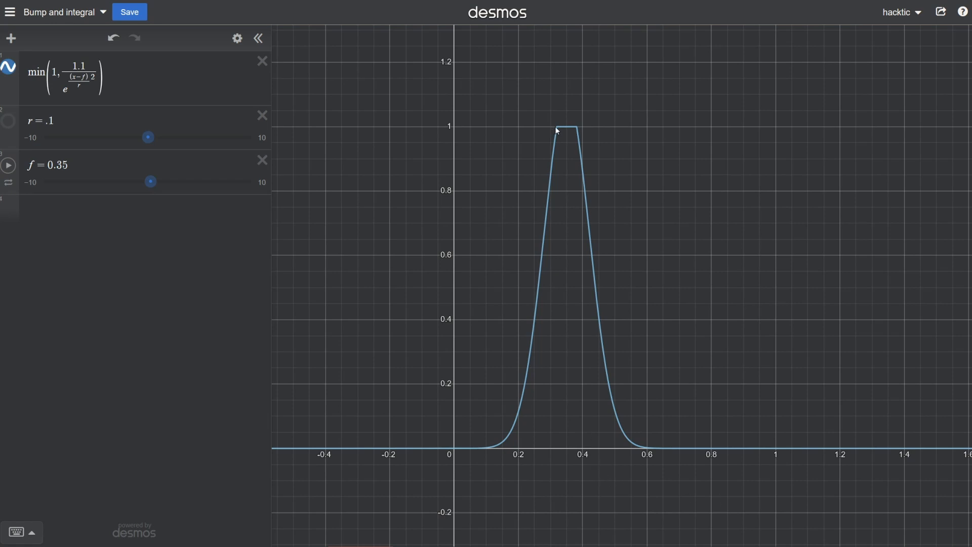
mouse_move(574, 131)
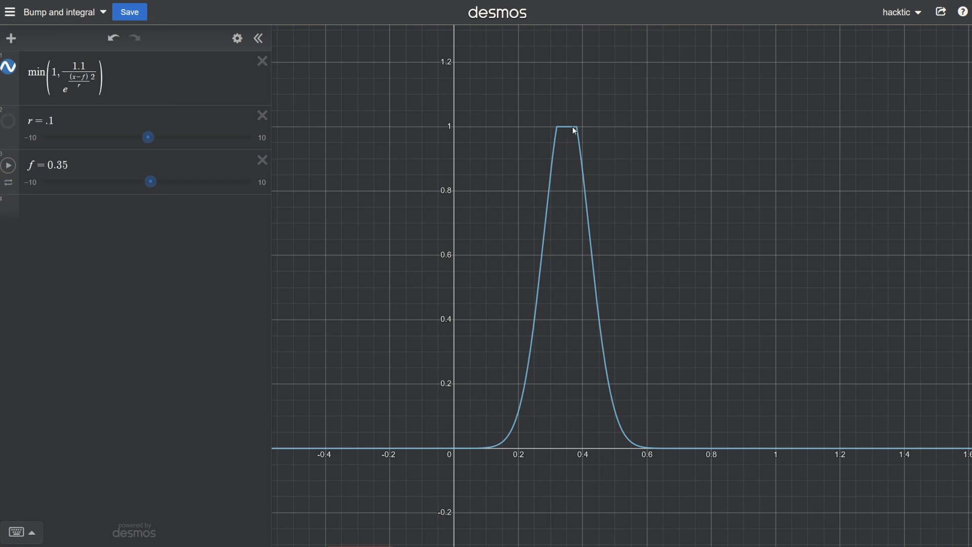
mouse_move(589, 173)
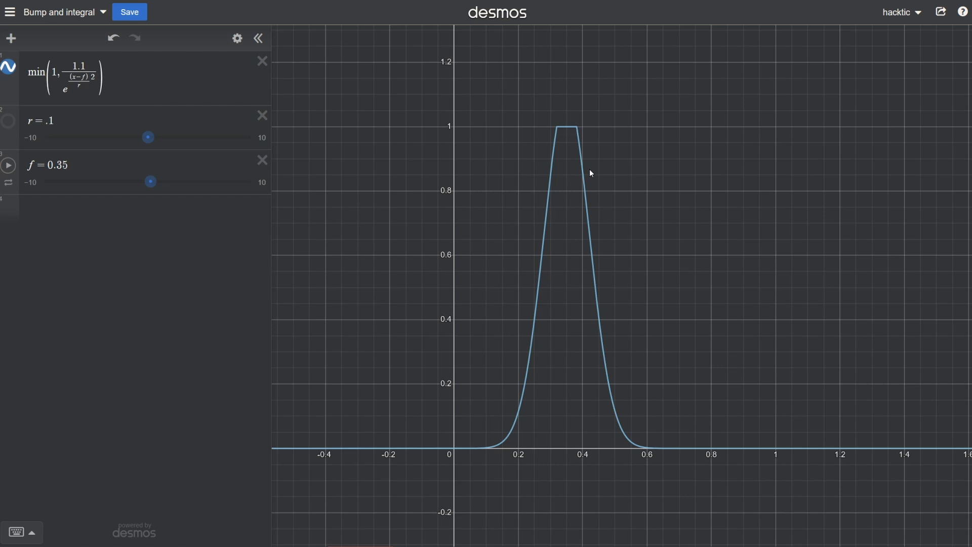
mouse_move(526, 333)
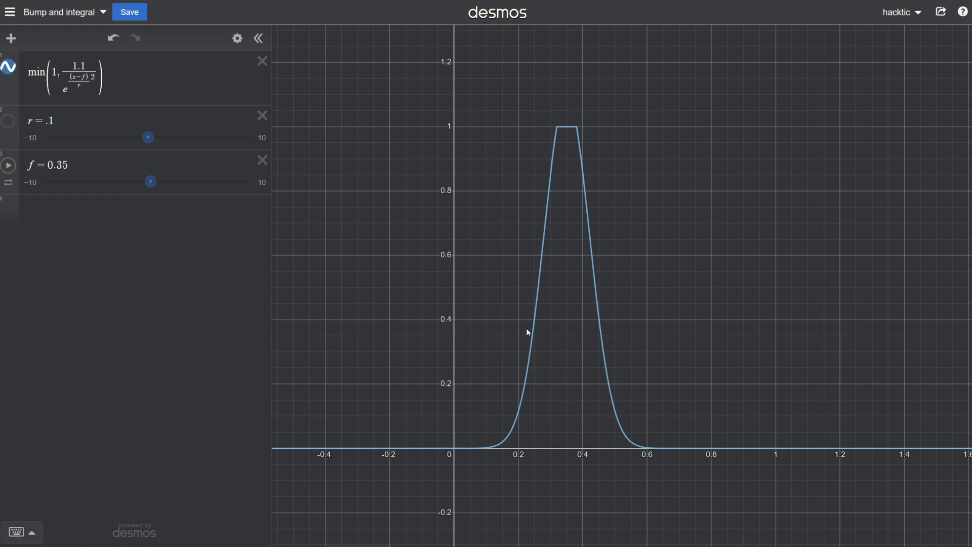
mouse_move(507, 352)
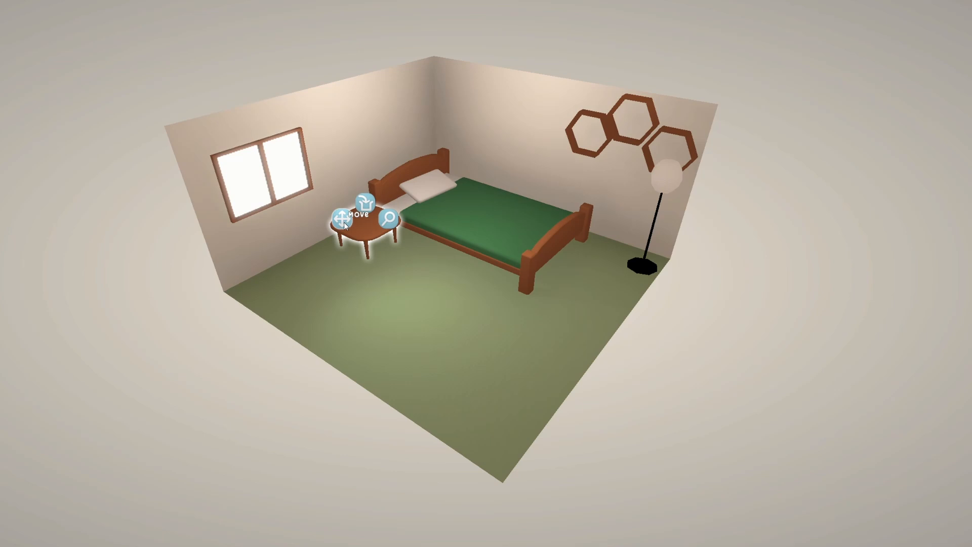
Select the side table to reveal its Move, Rotate and Inspect icons.
drag(368, 234, 406, 310)
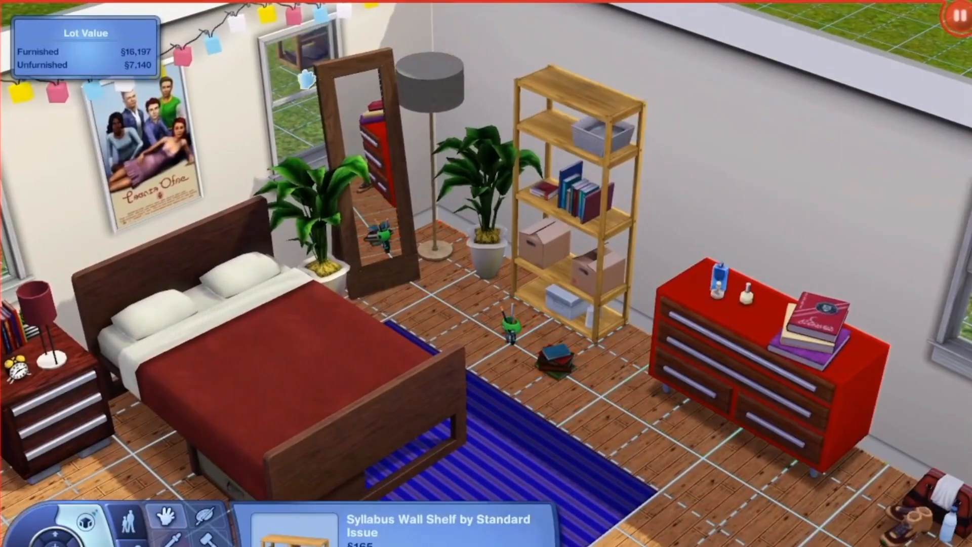
mouse_move(735, 198)
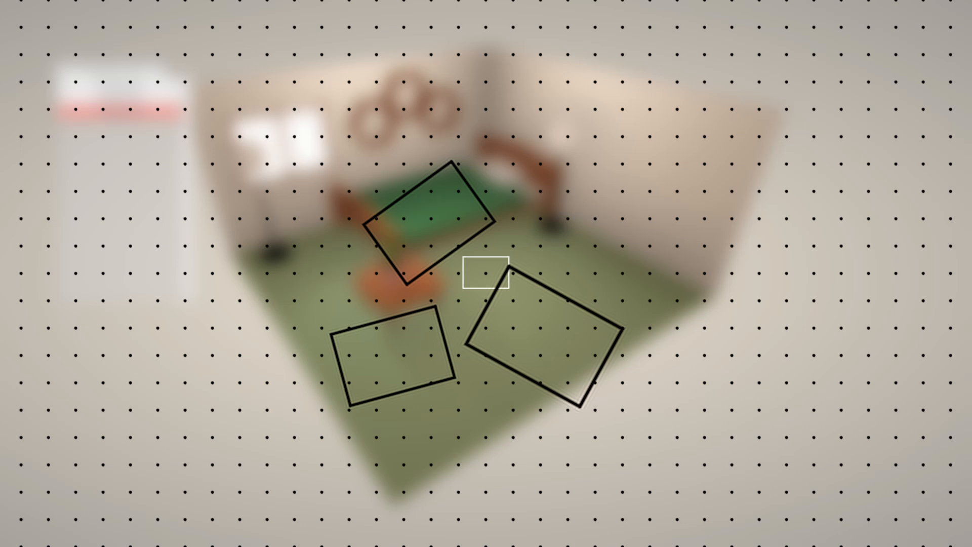
Move the lamp beside the side table and lay the hexagon shelves on the floor.
click(545, 359)
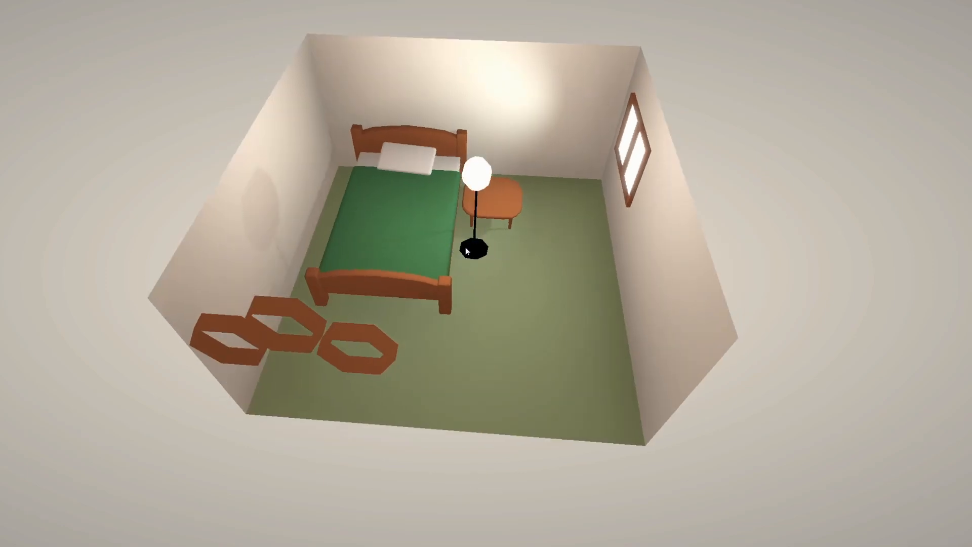
Move the side table to the lamp's other side and place the potted cutting on it.
drag(479, 242, 313, 316)
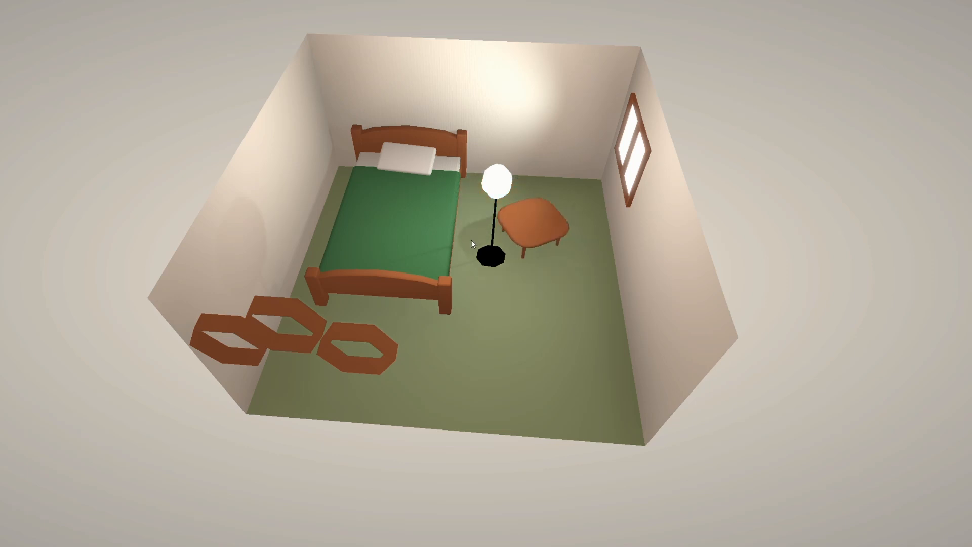
drag(533, 223, 490, 291)
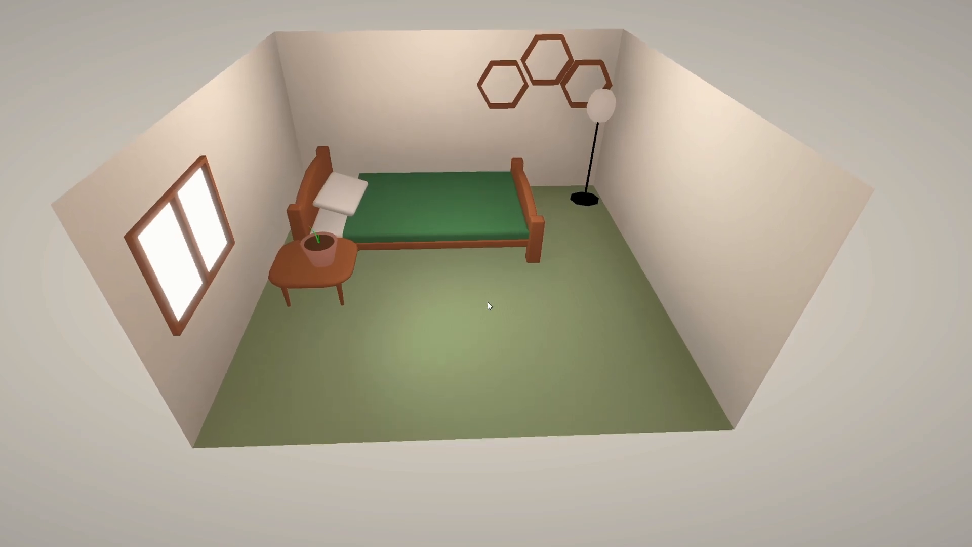
click(319, 242)
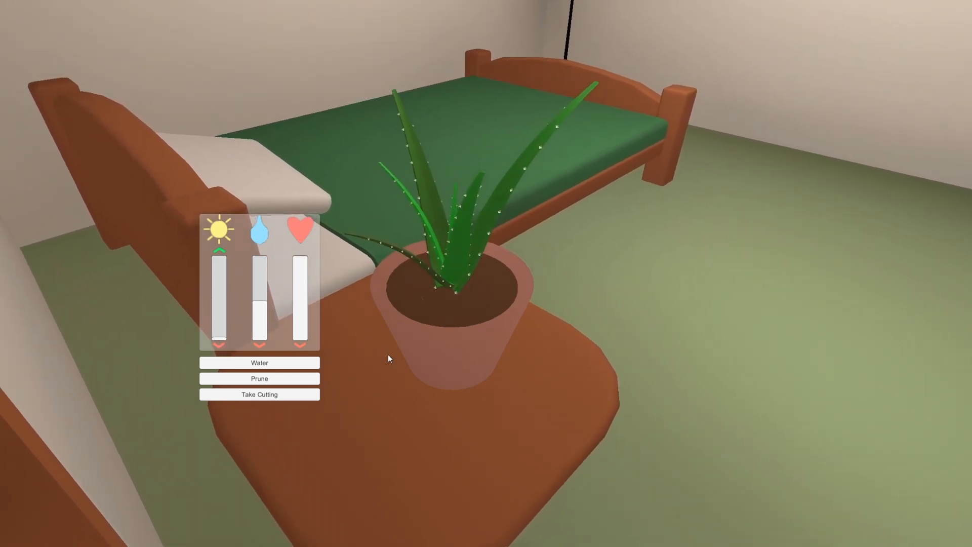
View the bedside aloe's care panel with its sun, water and heart bars.
click(259, 363)
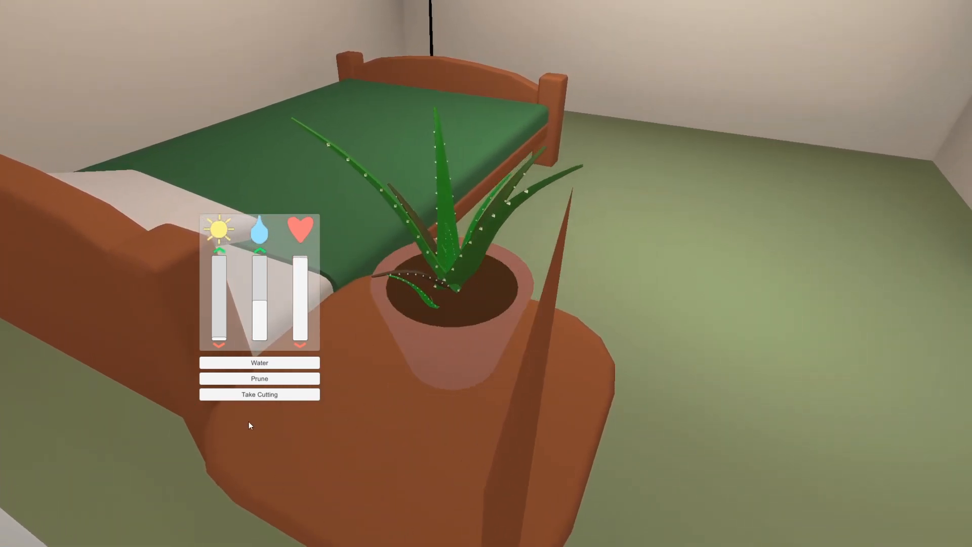
click(259, 362)
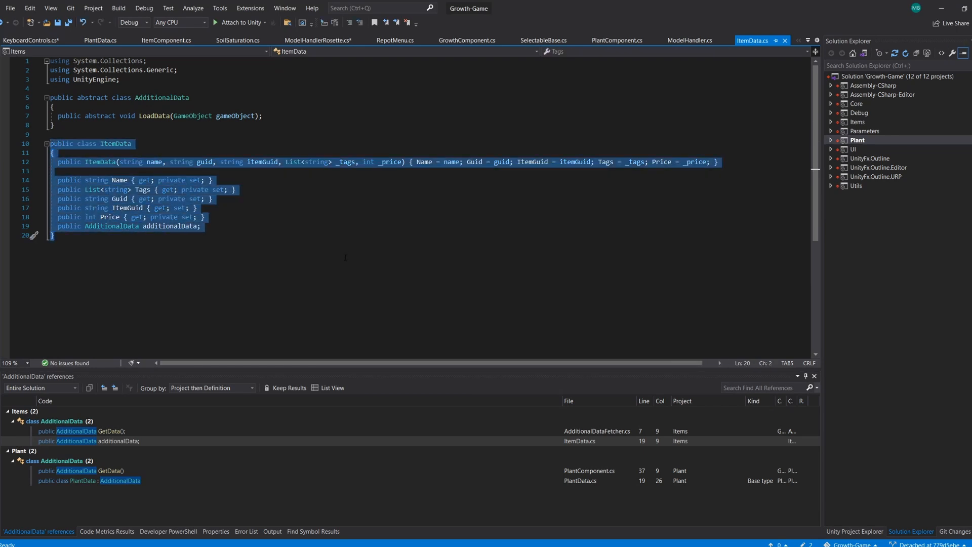
Show PlantData.cs at line 19 where PlantData derives from AdditionalData.
click(101, 41)
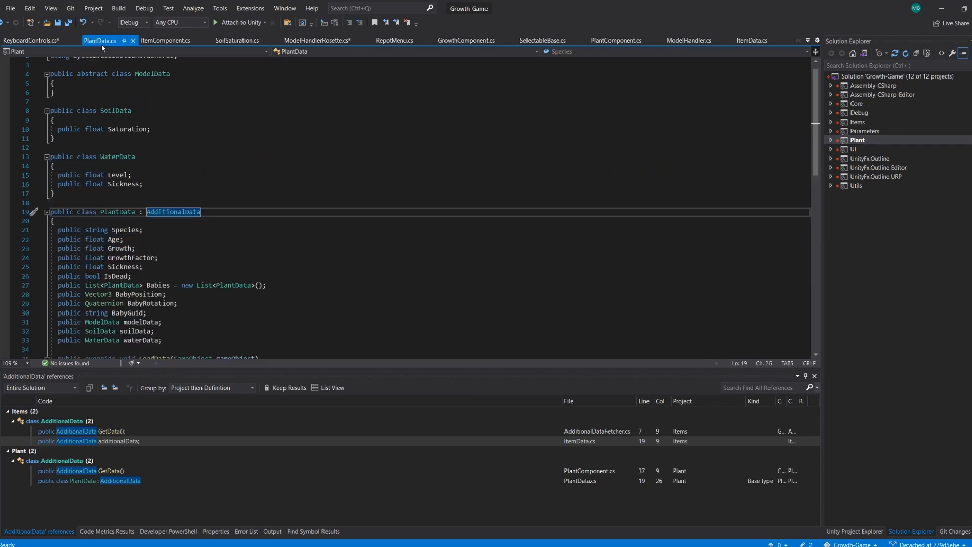
scroll(down, 3)
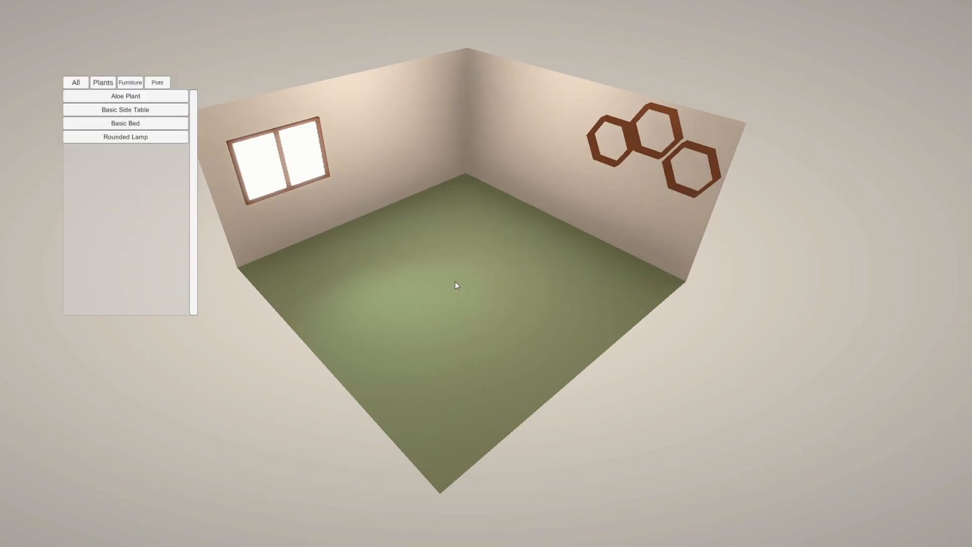
Place the Basic Bed from the inventory onto the room floor.
click(124, 109)
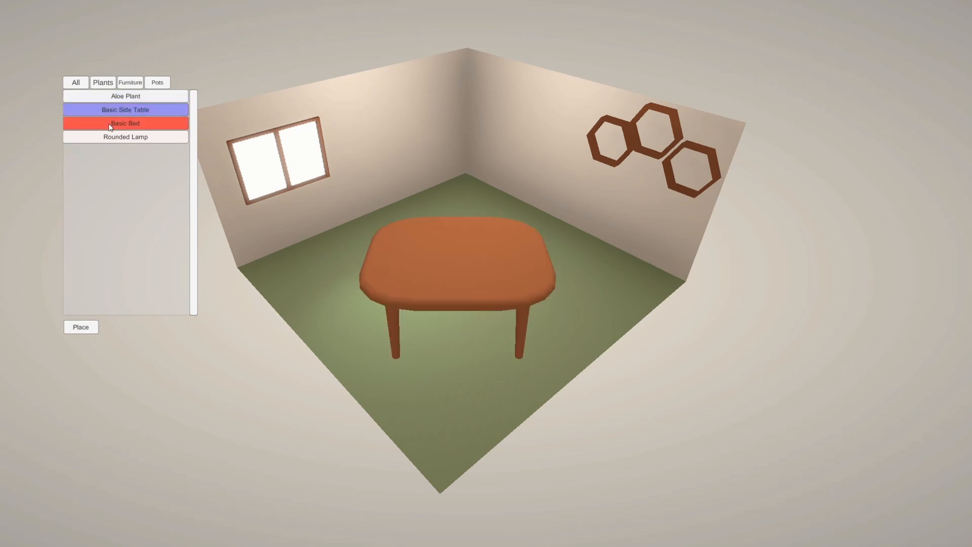
click(80, 327)
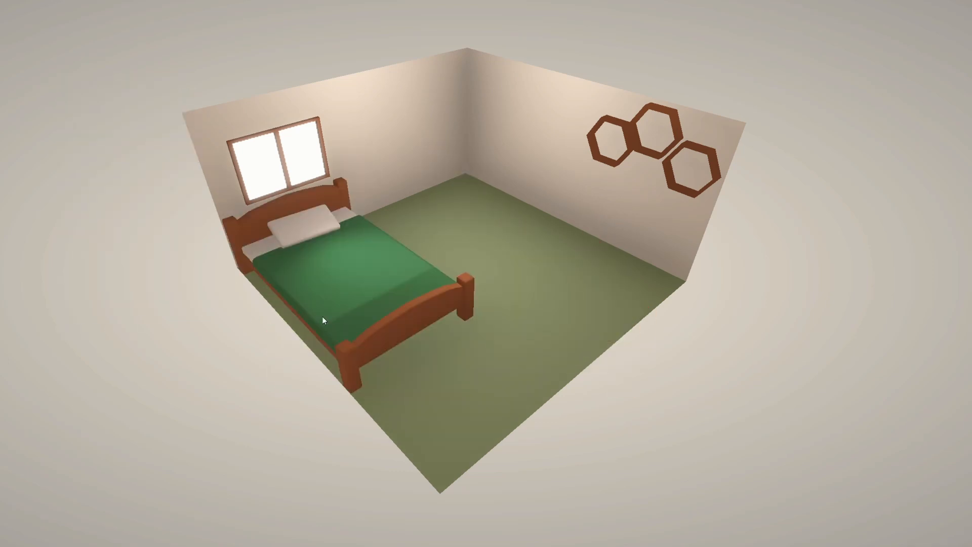
drag(322, 319, 496, 255)
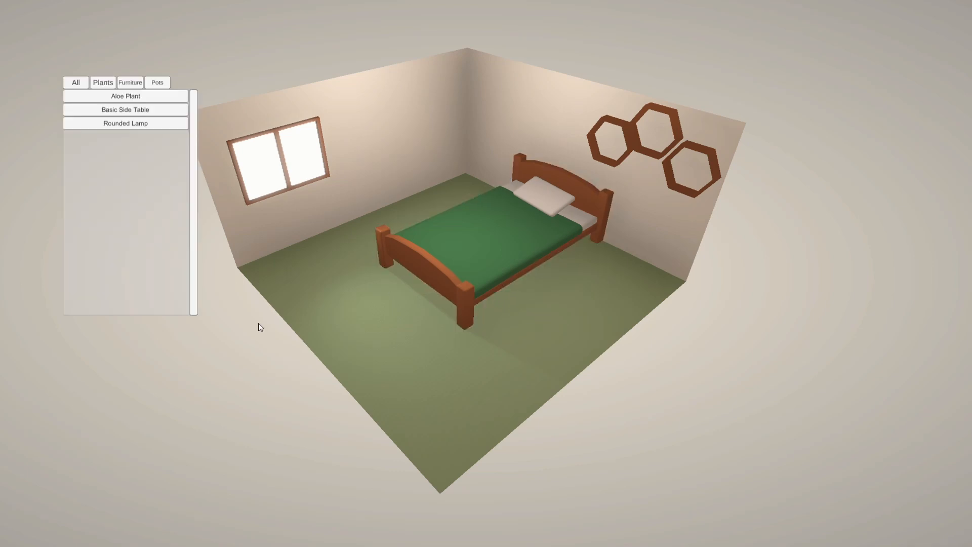
Switch the shop to the All tab listing every item.
click(76, 82)
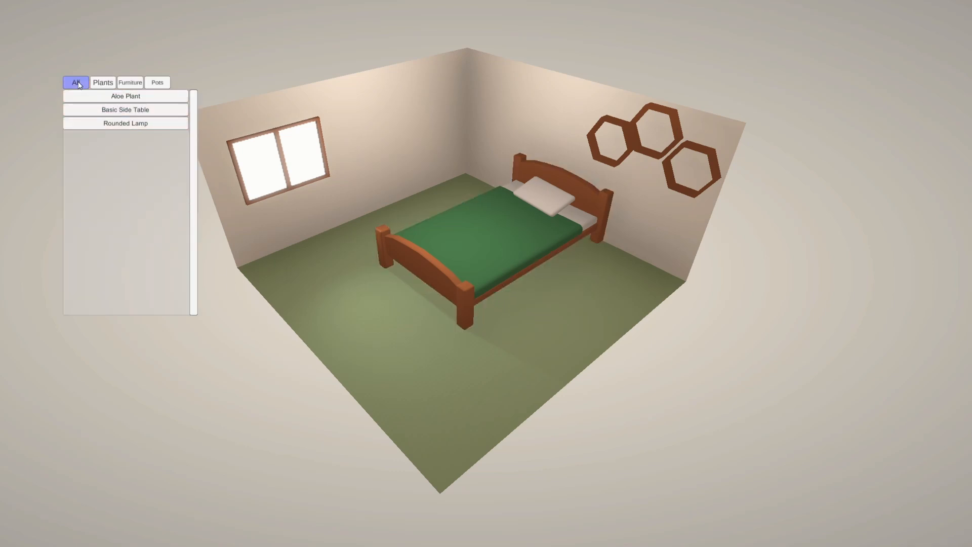
click(131, 82)
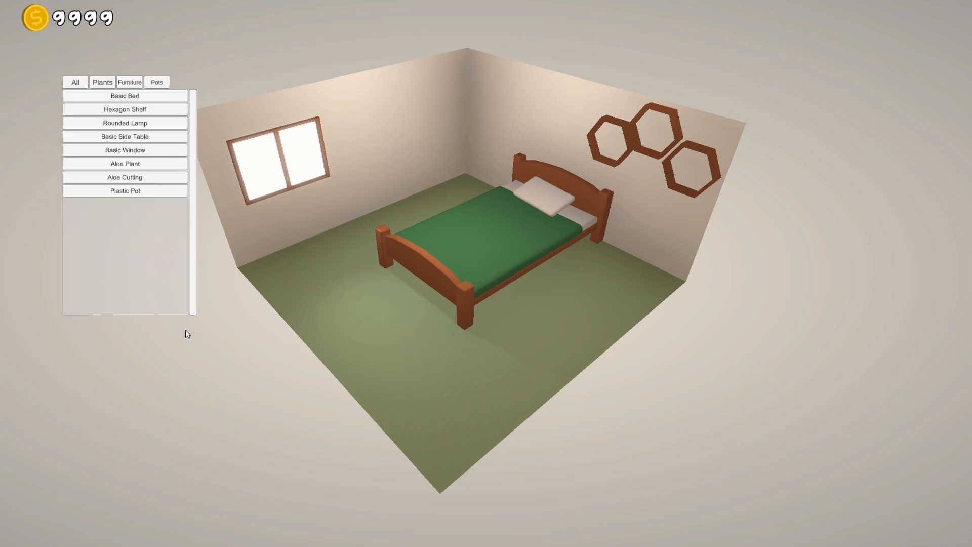
Preview the Plastic Pot and Basic Side Table prices, then purchase the side table.
click(125, 192)
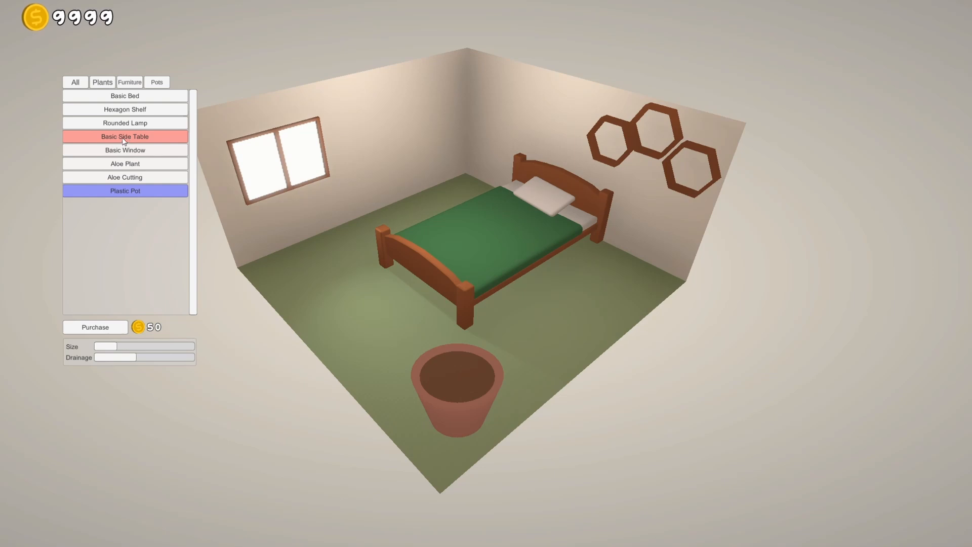
click(94, 327)
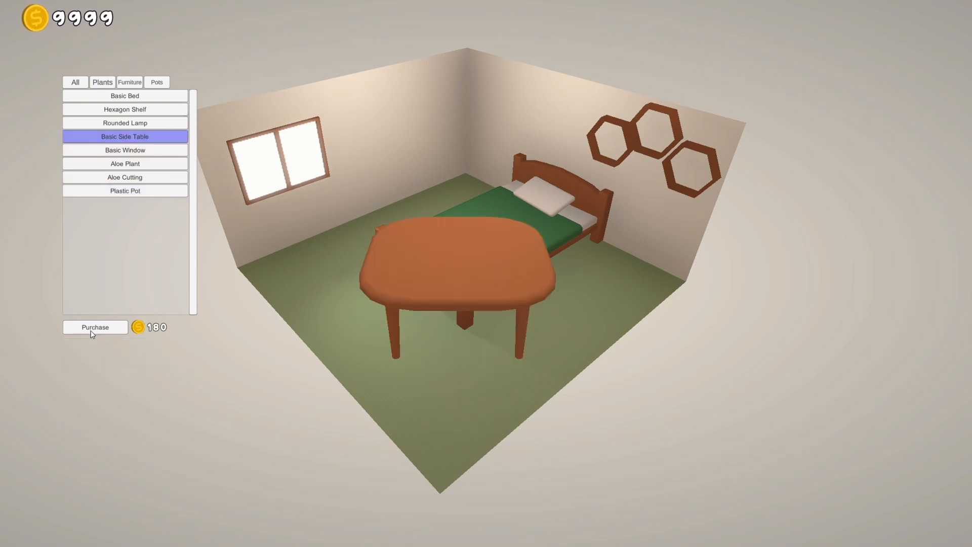
click(94, 328)
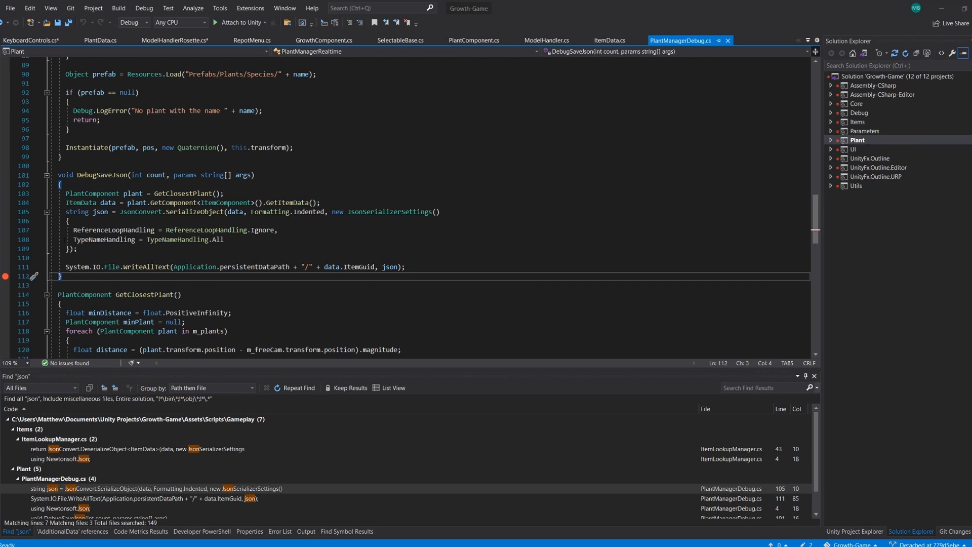
Select the DebugSaveJson code and the generated aloe plant .json file in Visual Studio.
drag(62, 174, 62, 275)
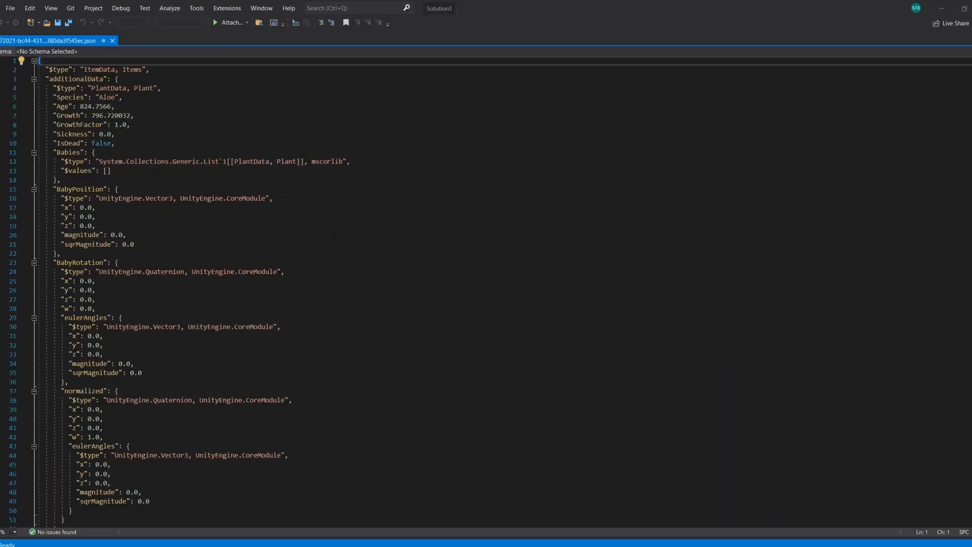
drag(39, 61, 94, 225)
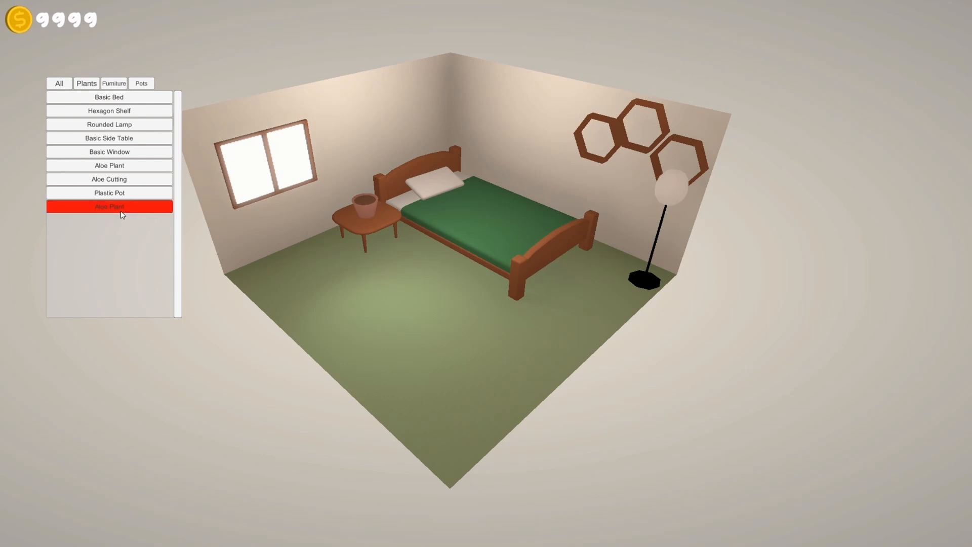
Place the red Aloe Plant from the inventory onto the bedroom floor.
click(109, 205)
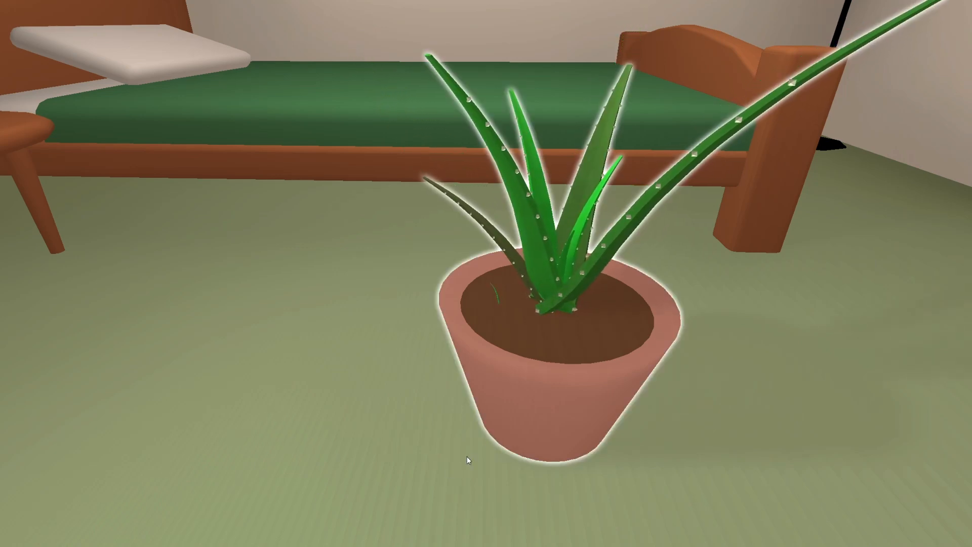
Take a cutting from the potted aloe via its care options.
click(546, 298)
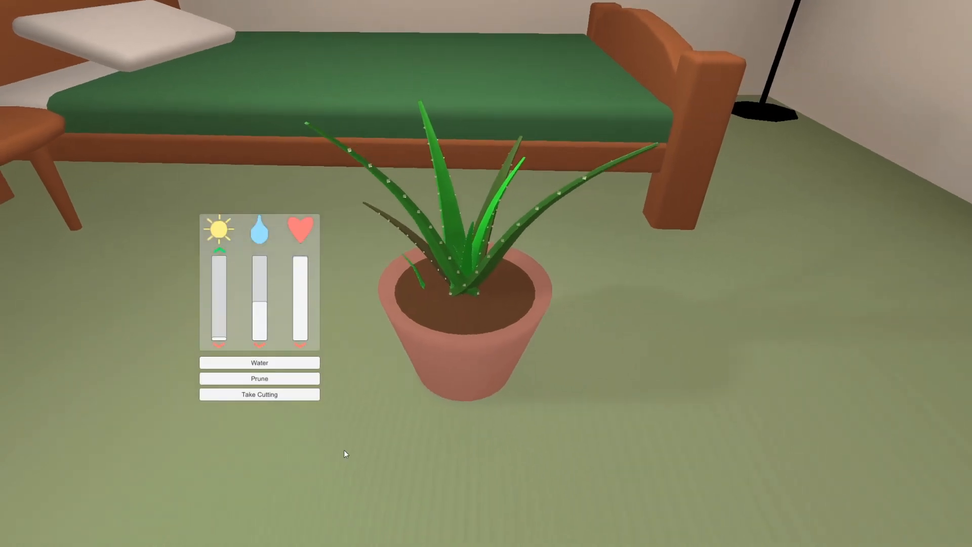
click(259, 394)
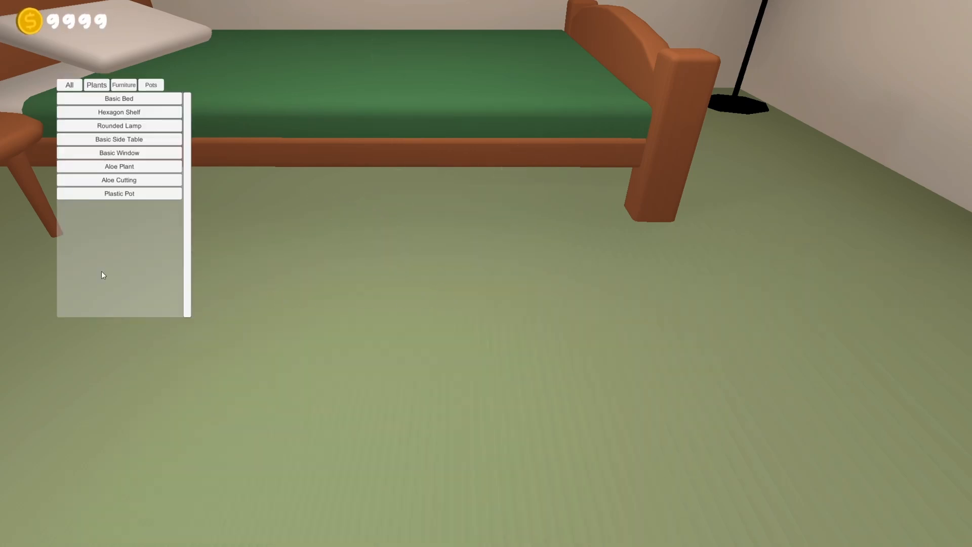
Buy a Plastic Pot and pot up the Aloe Cutting into it.
click(118, 192)
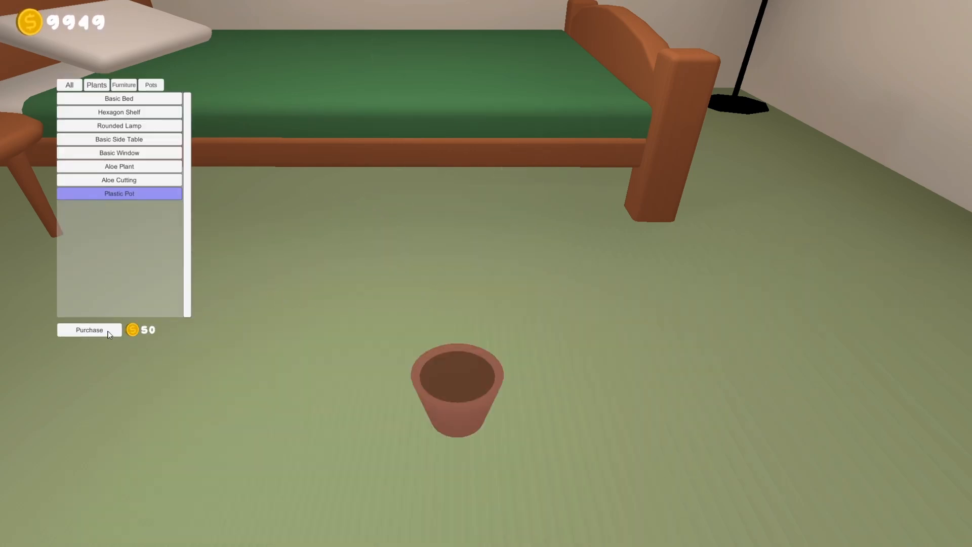
click(89, 329)
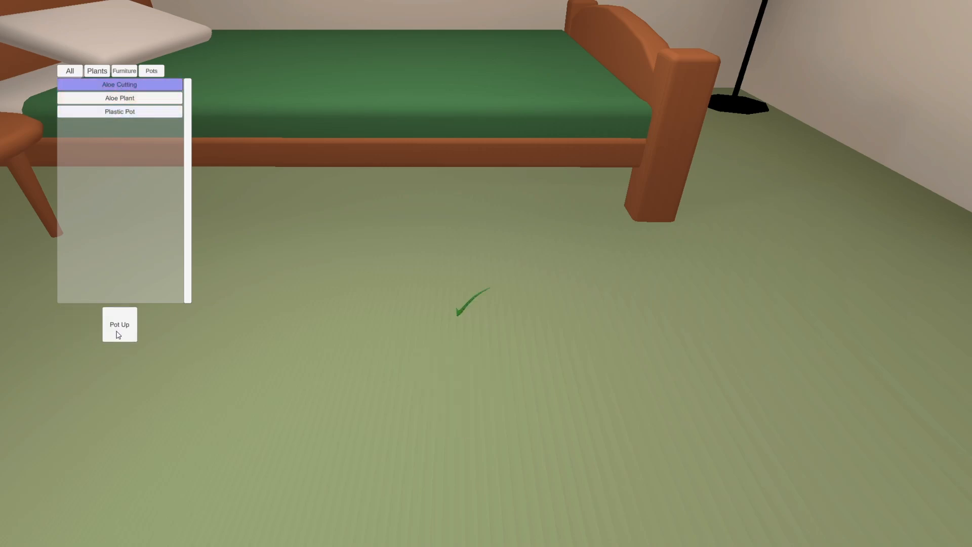
click(120, 324)
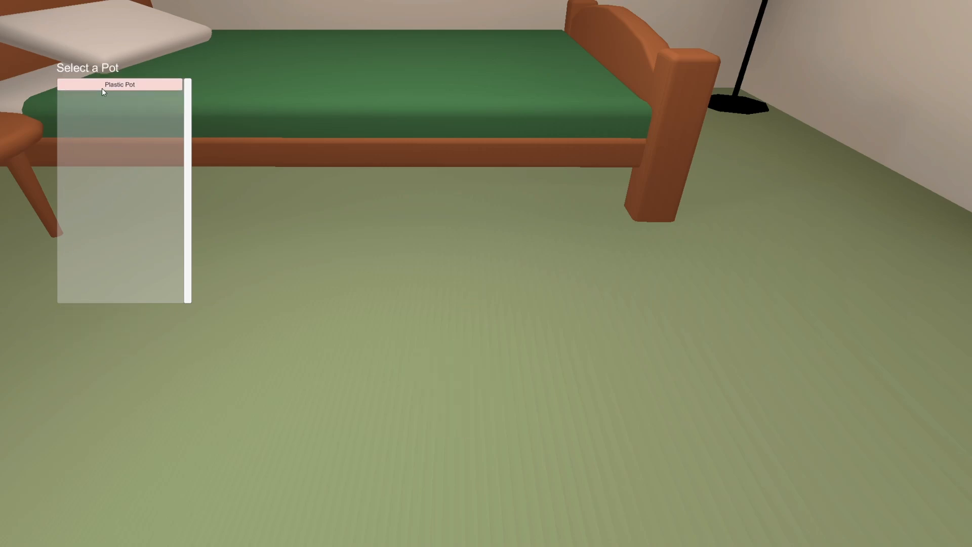
click(119, 84)
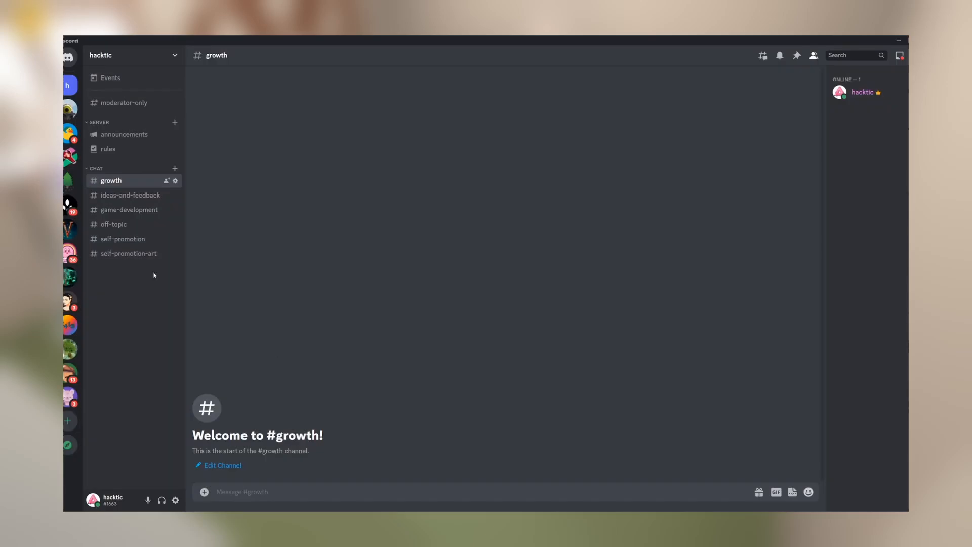
Visit the off-topic channel, then the server rules channel.
click(113, 224)
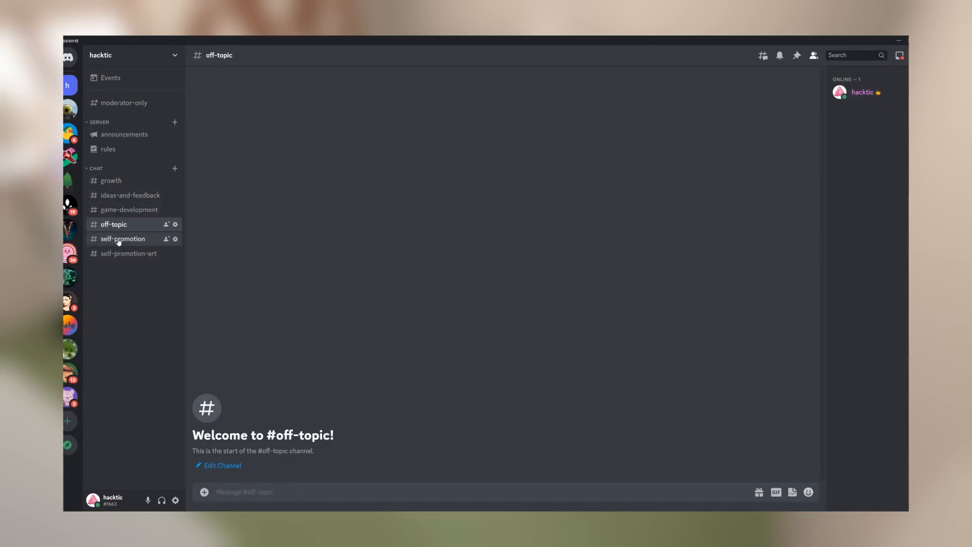
click(108, 149)
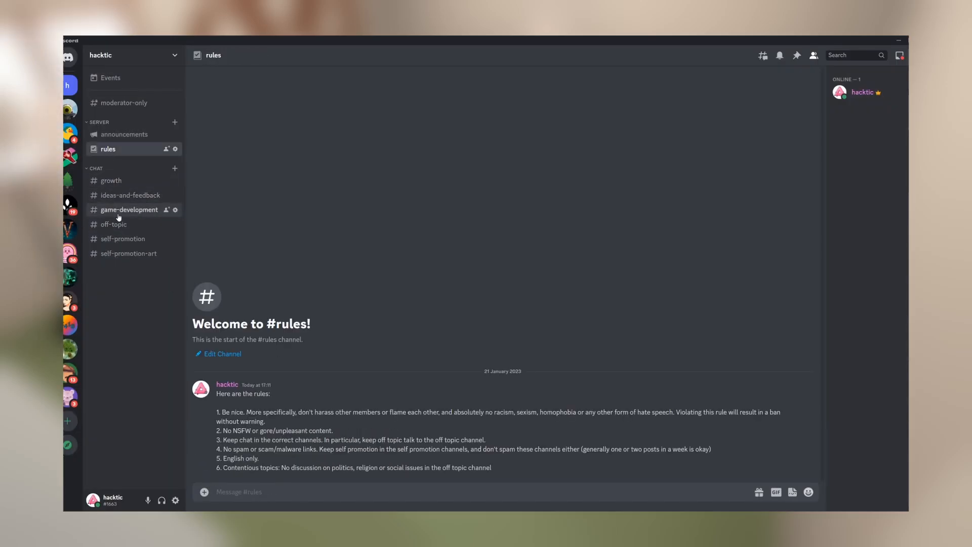